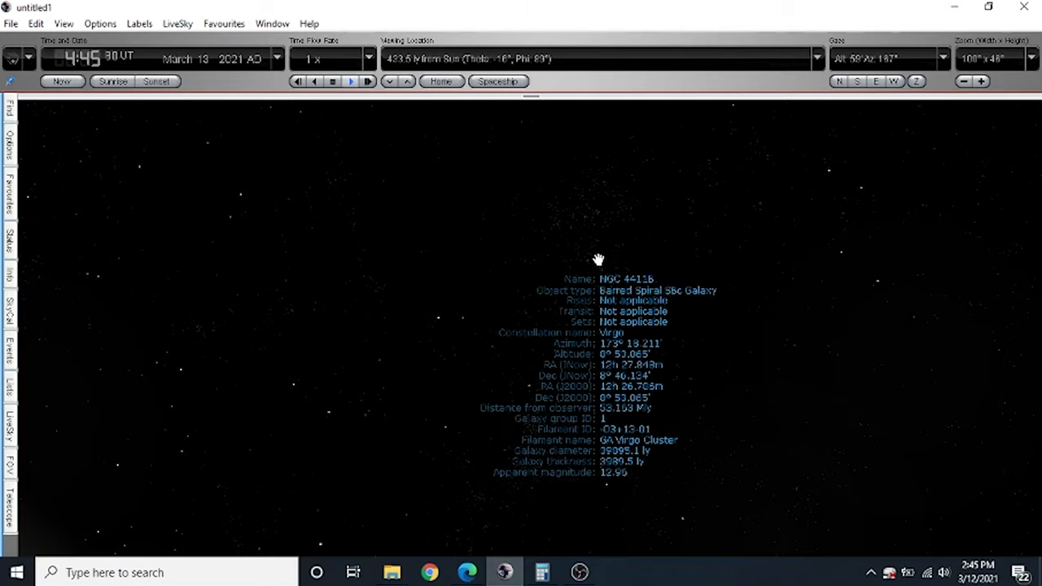
# - Fly the spaceship to the galaxy near the view centre using Go There
pyautogui.rightClick(596, 259)
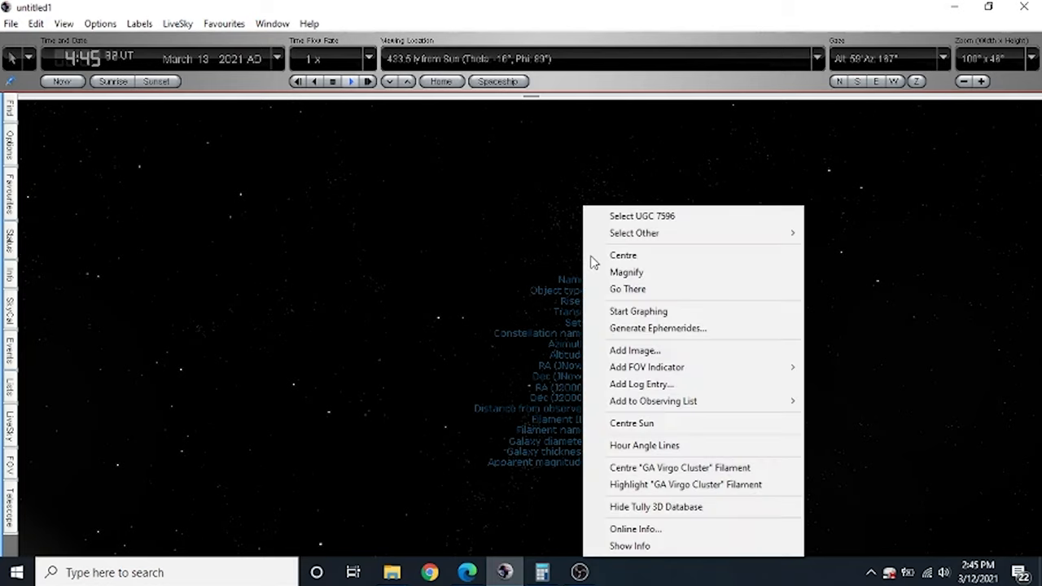
pyautogui.click(627, 289)
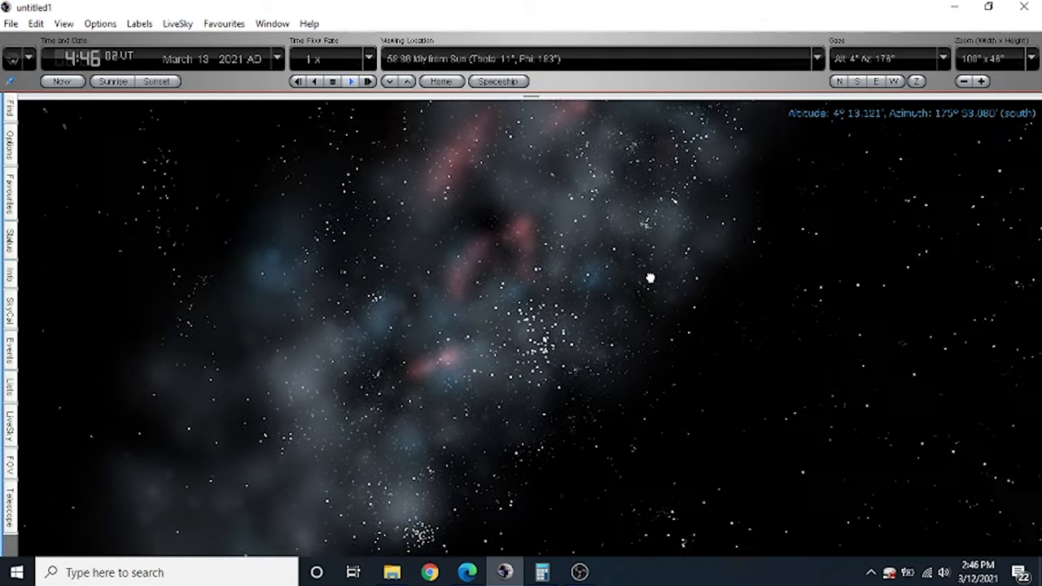
# - Fly the spaceship to galaxy PGC 36491, about 157.1 million light-years out
pyautogui.moveTo(649, 279); pyautogui.dragTo(598, 260)
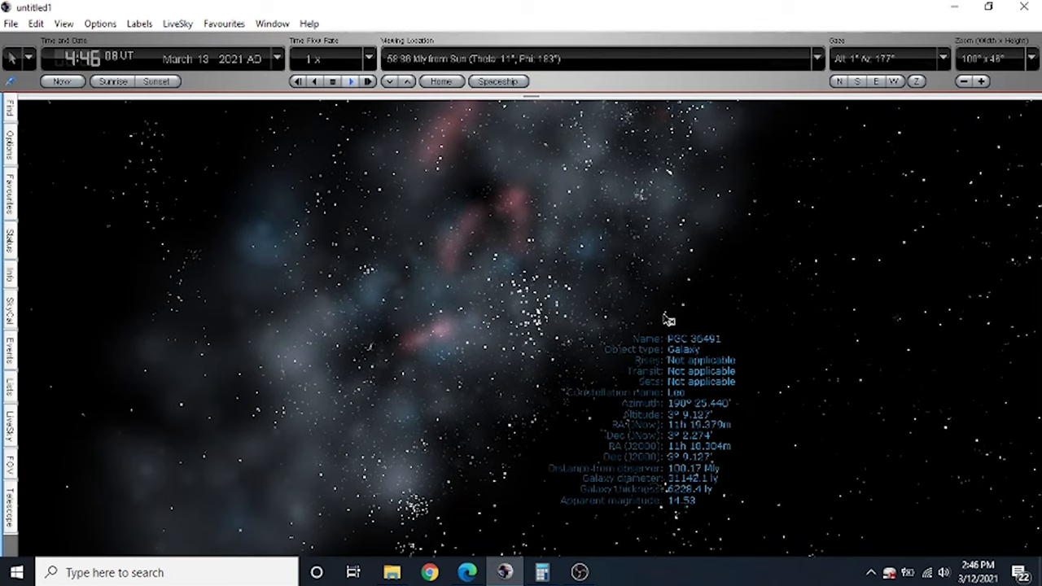
pyautogui.rightClick(669, 320)
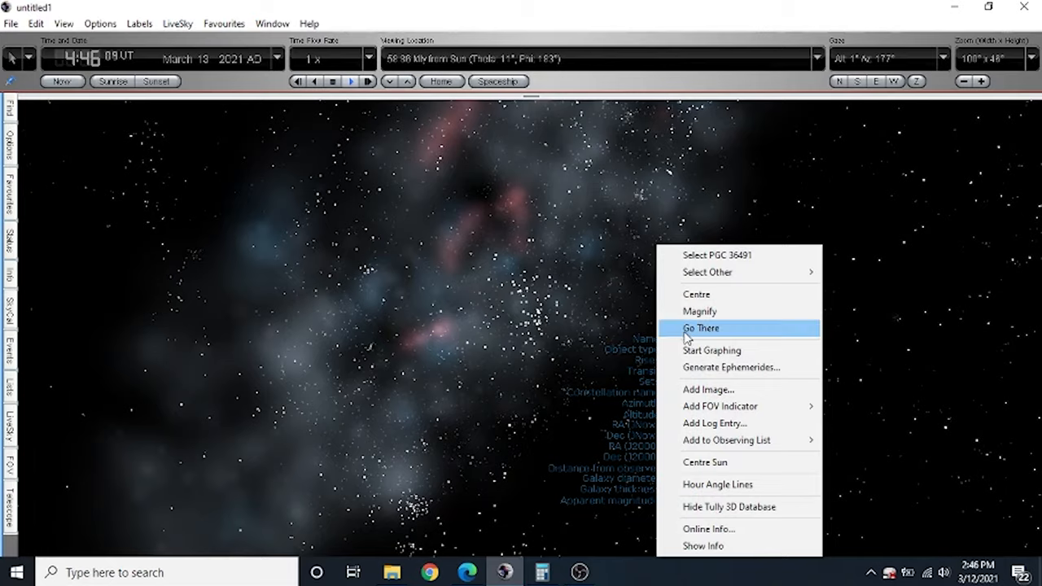
pyautogui.click(701, 328)
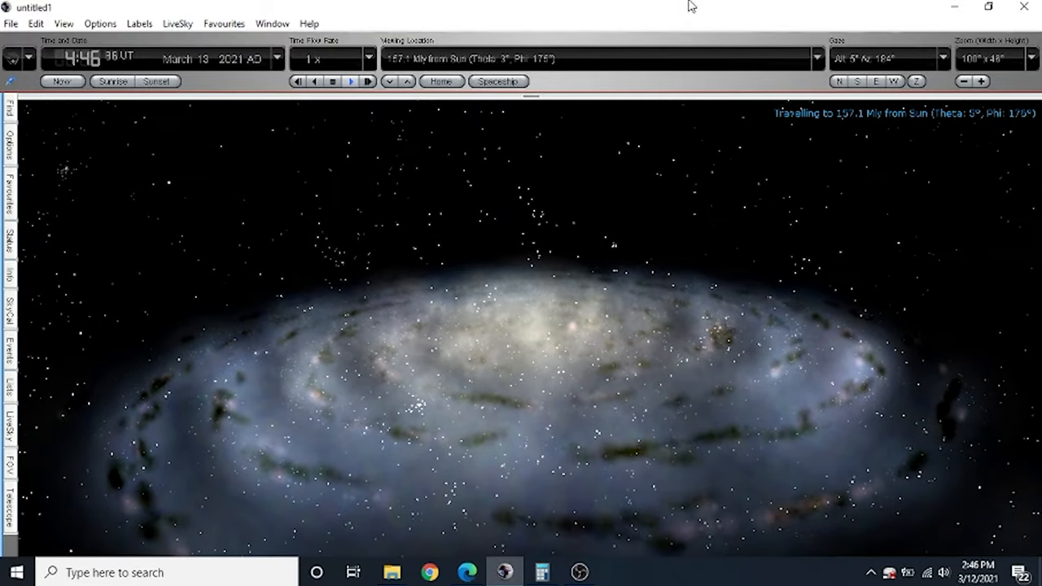
pyautogui.click(473, 58)
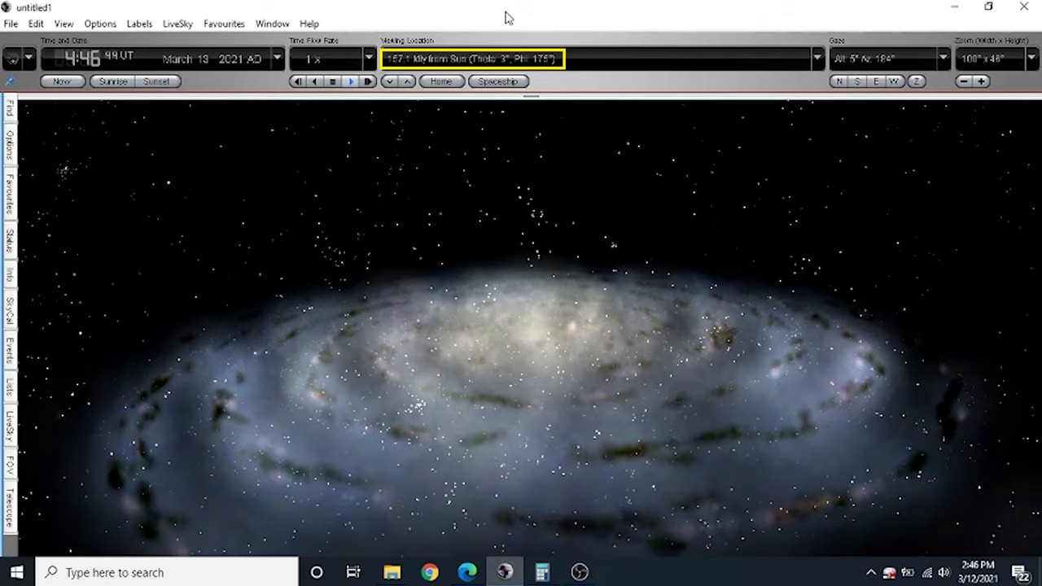
pyautogui.moveTo(459, 62)
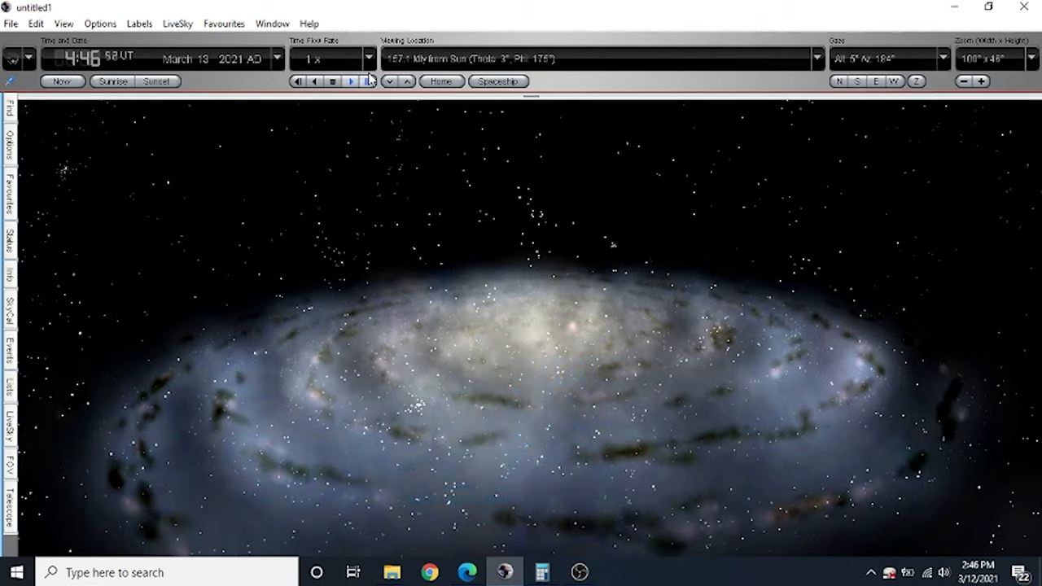
pyautogui.moveTo(412, 63)
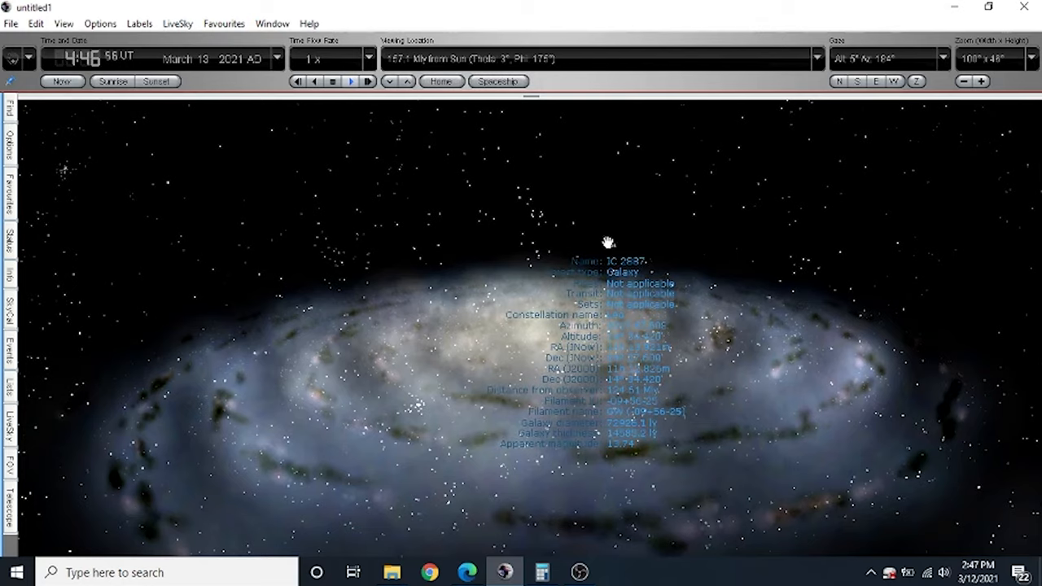
# - Fly to galaxy IC 2887 above the spiral disk, 280.1 million light-years out
pyautogui.rightClick(603, 242)
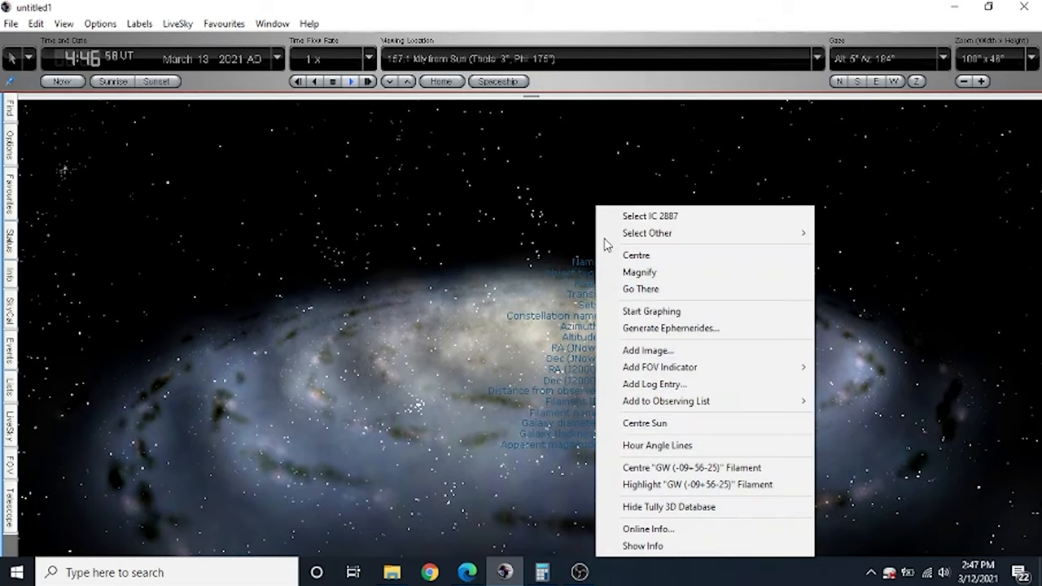
pyautogui.moveTo(650, 293)
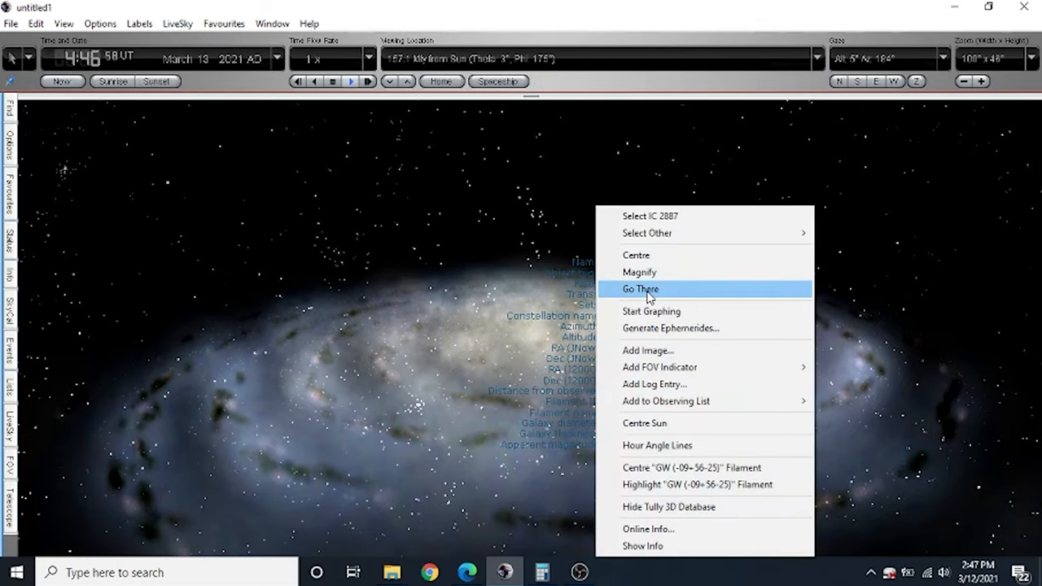
pyautogui.click(640, 289)
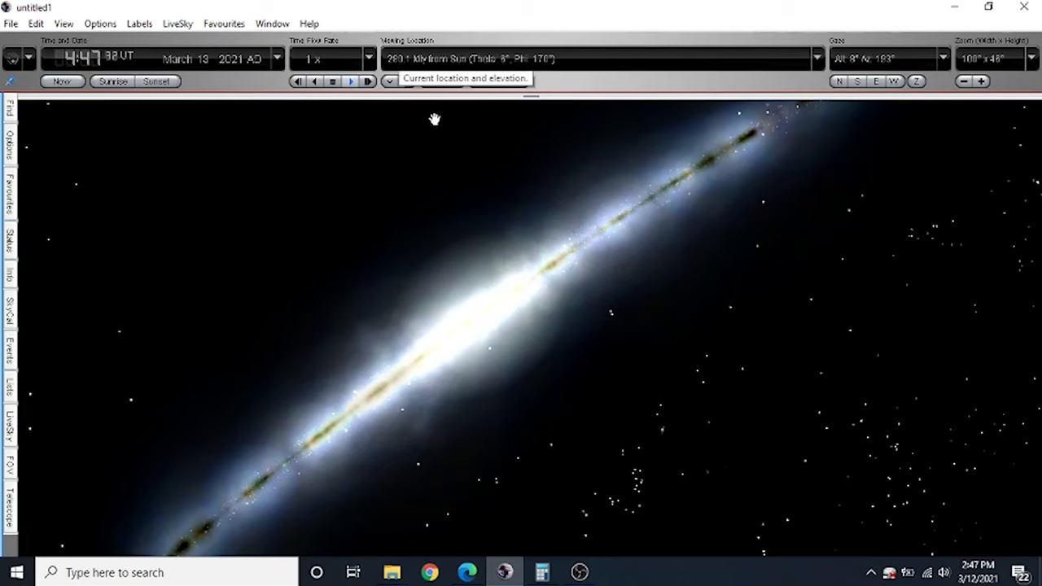
# - Fly the spaceship to spiral galaxy IC 2637, about 389.1 million light-years out
pyautogui.click(613, 319)
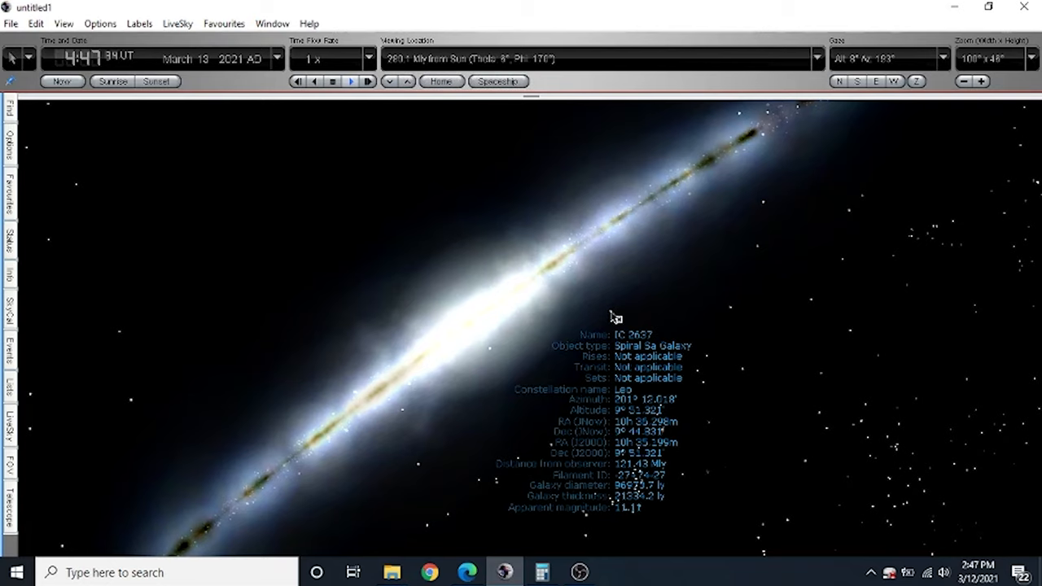
pyautogui.rightClick(614, 316)
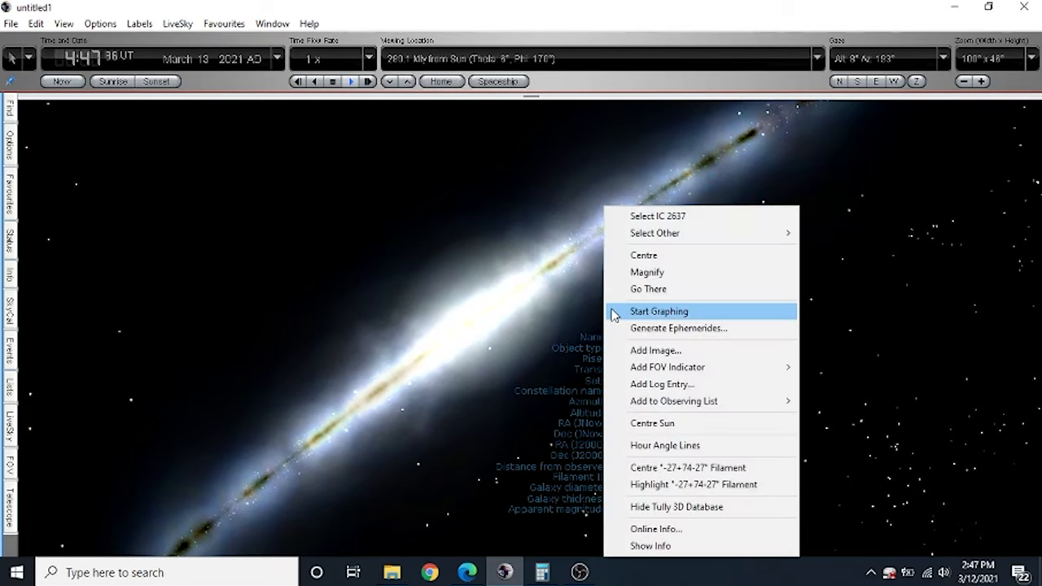
pyautogui.moveTo(655, 289)
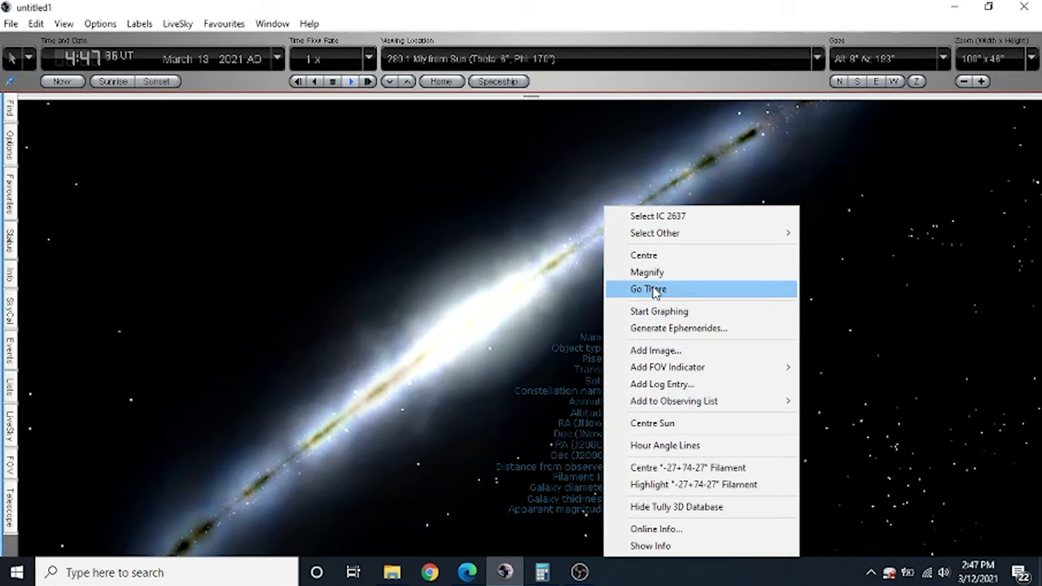
pyautogui.click(647, 289)
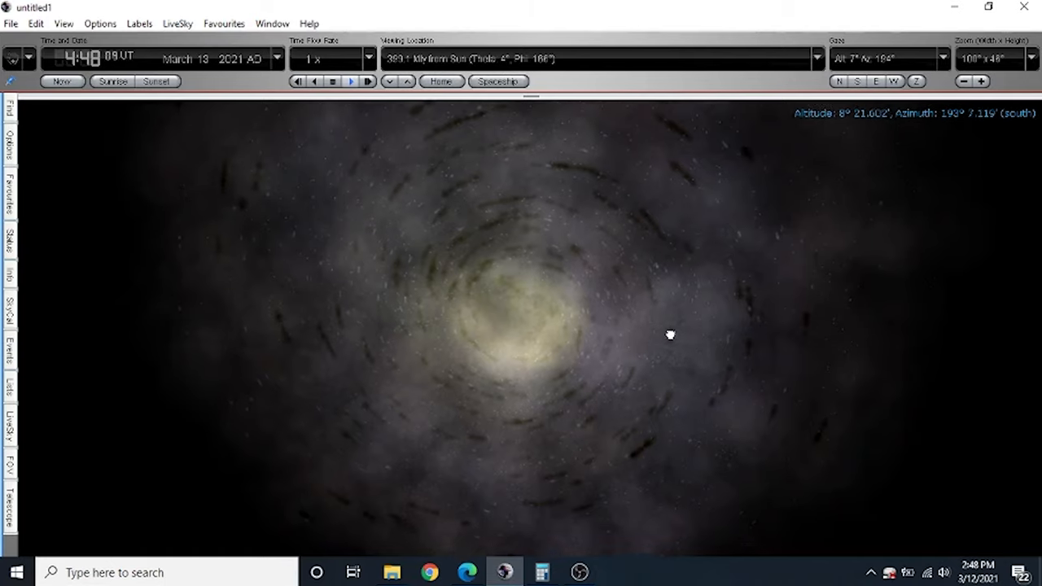
# - Fly the spaceship to edge-on galaxy PGC 92931, 400.1 million light-years out
pyautogui.moveTo(669, 334); pyautogui.dragTo(769, 126)
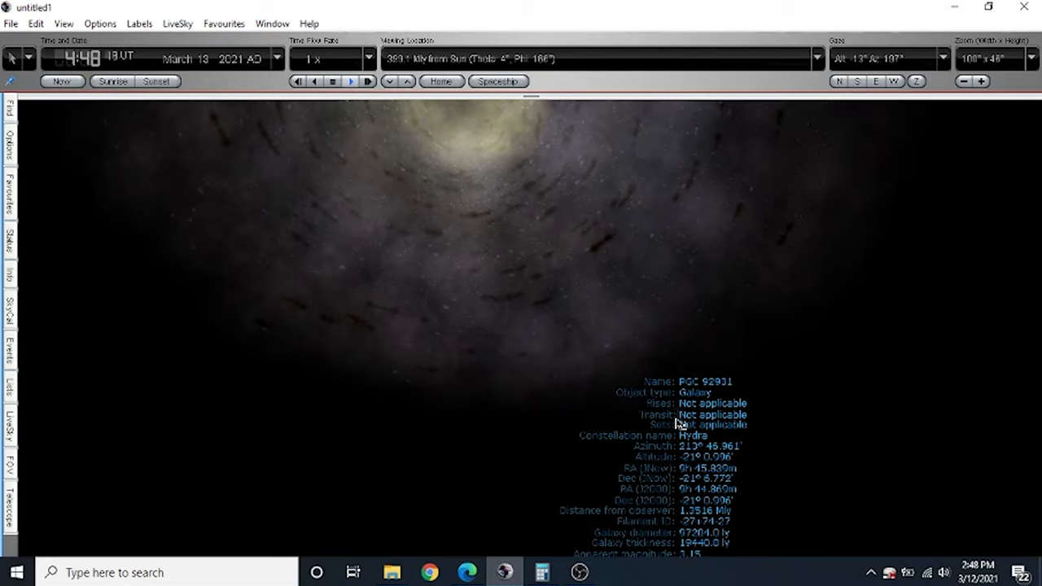
pyautogui.rightClick(669, 420)
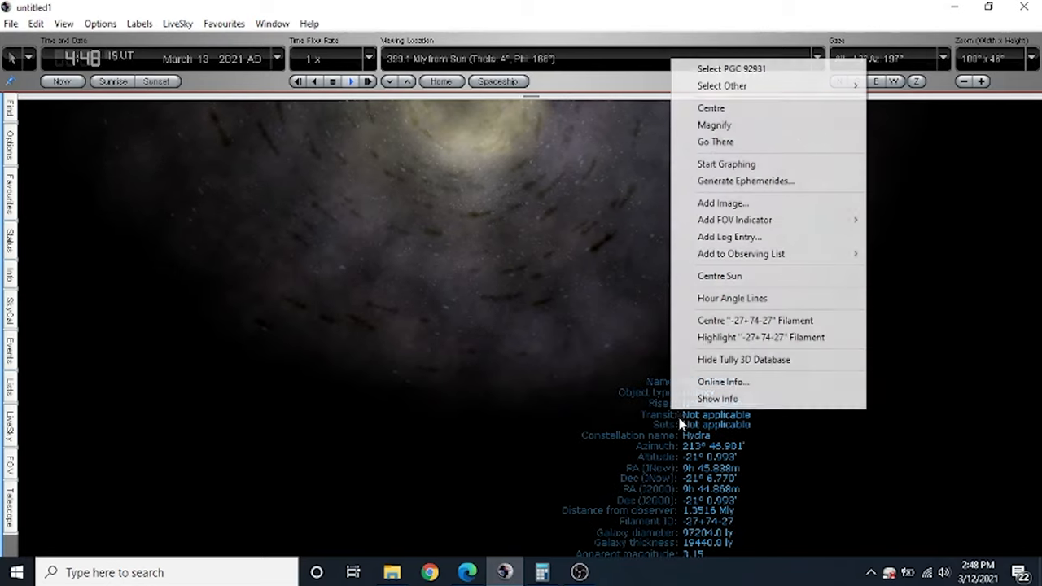
pyautogui.moveTo(714, 125)
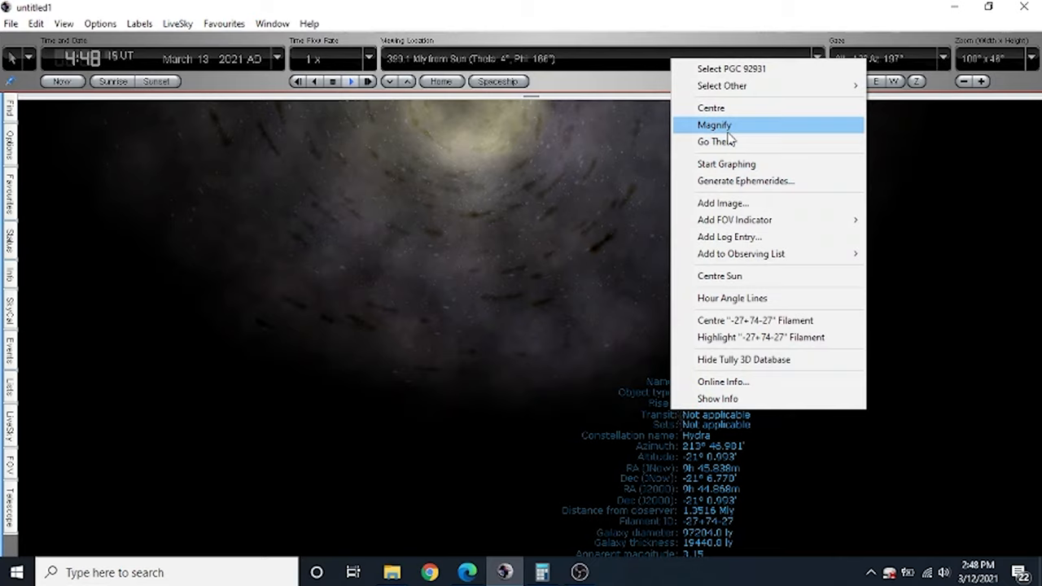
pyautogui.click(710, 141)
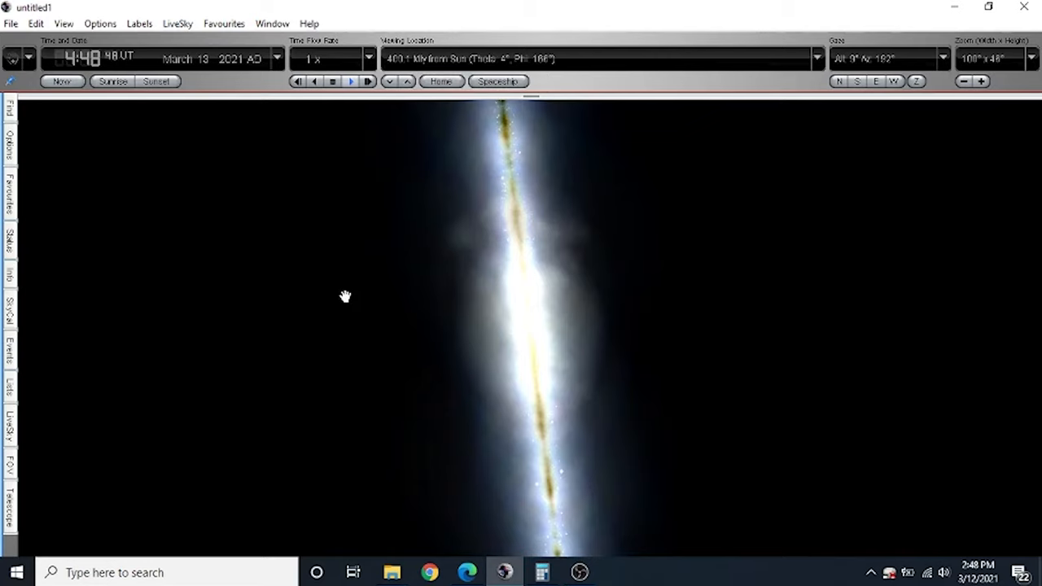
# - Pan the gaze west past the edge-on galaxy toward the star field
pyautogui.moveTo(346, 296); pyautogui.dragTo(599, 304)
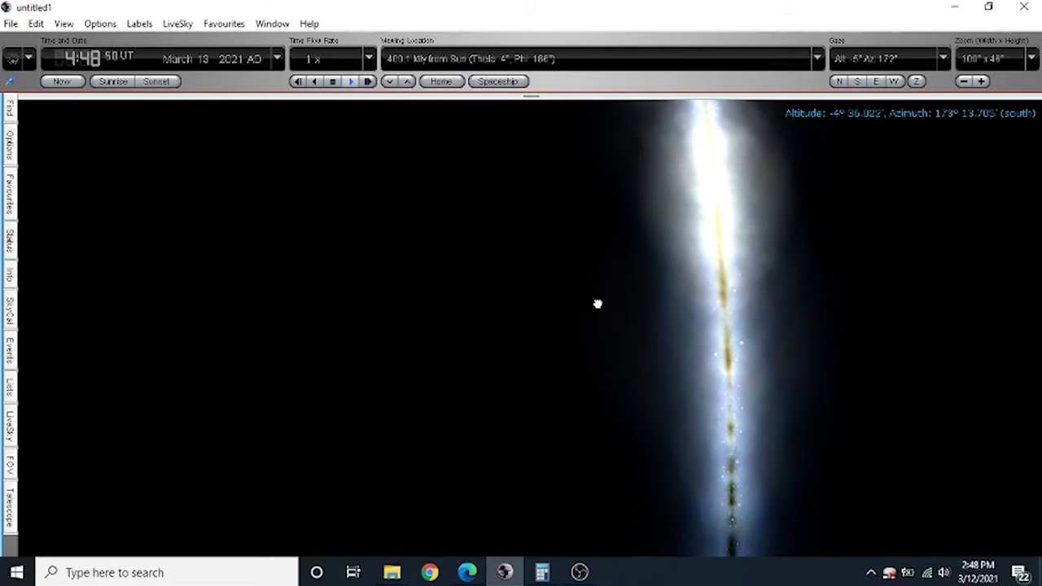
pyautogui.moveTo(598, 305); pyautogui.dragTo(419, 315)
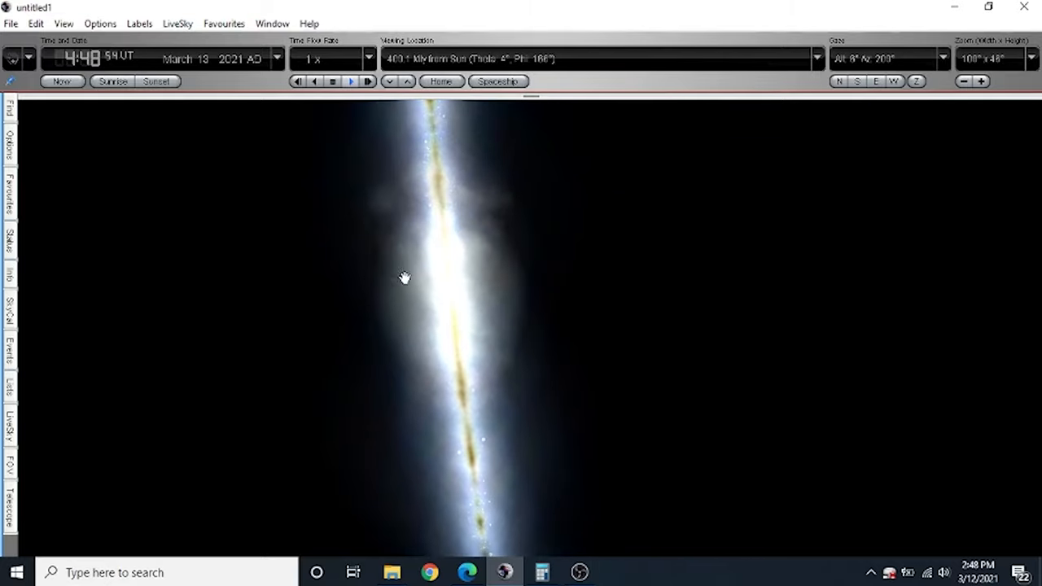
pyautogui.moveTo(405, 278); pyautogui.dragTo(429, 237)
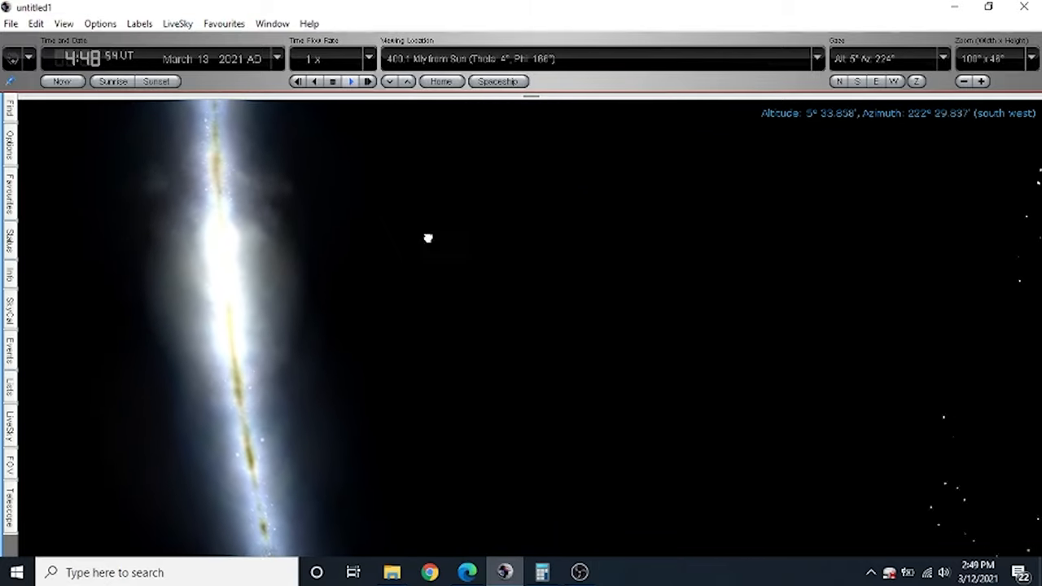
pyautogui.moveTo(429, 238); pyautogui.dragTo(661, 247)
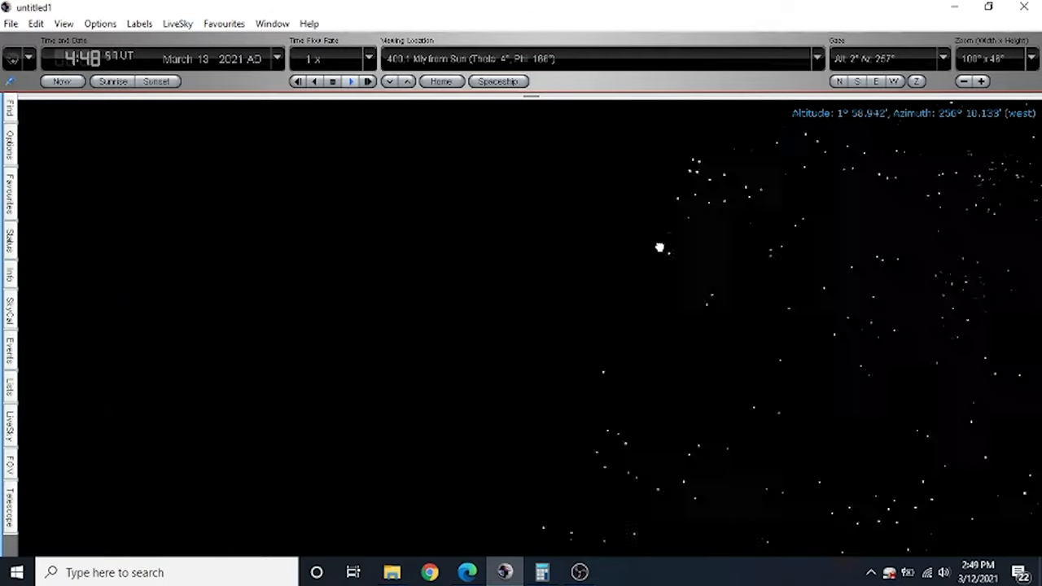
pyautogui.moveTo(661, 248); pyautogui.dragTo(784, 285)
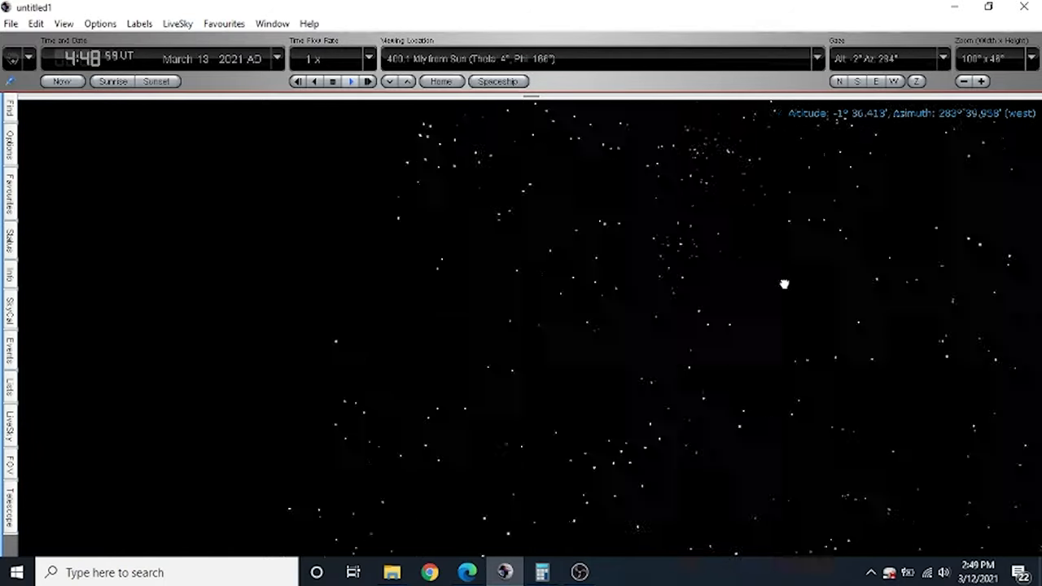
pyautogui.moveTo(784, 284); pyautogui.dragTo(454, 261)
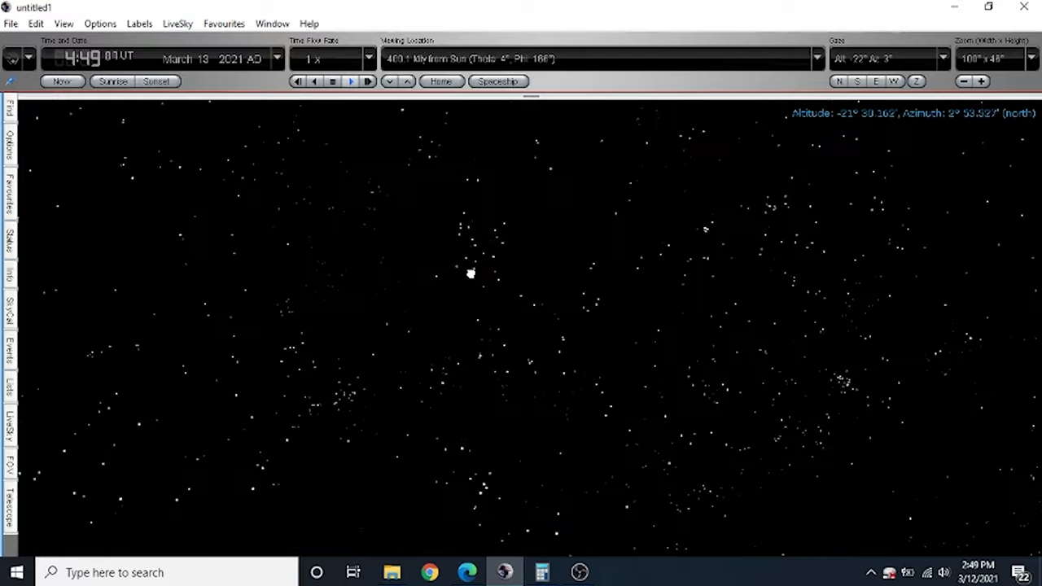
# - Pan north then north-east to centre the clustered distant galaxies
pyautogui.moveTo(472, 273); pyautogui.dragTo(600, 268)
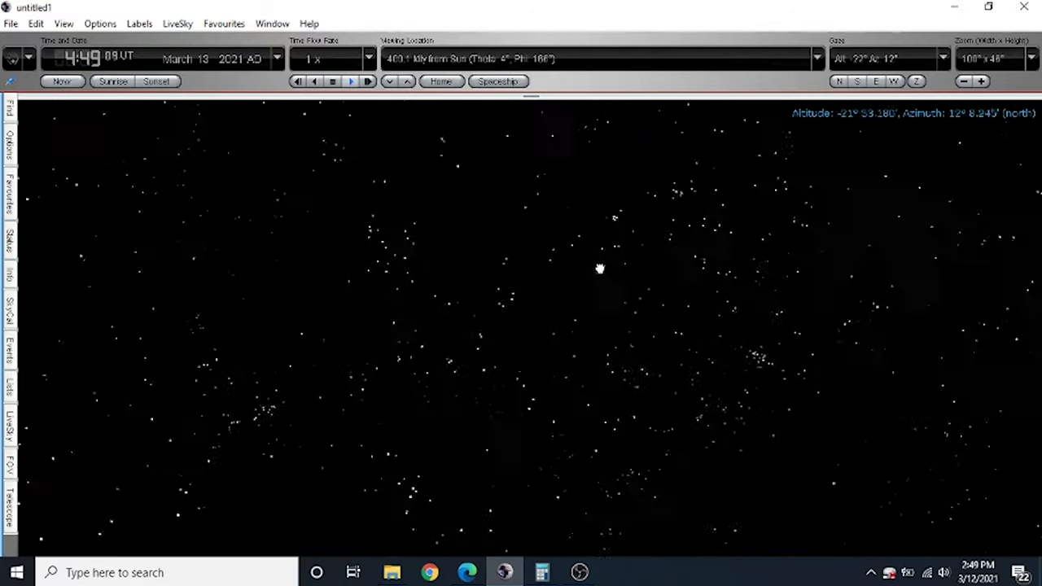
pyautogui.moveTo(600, 269); pyautogui.dragTo(483, 483)
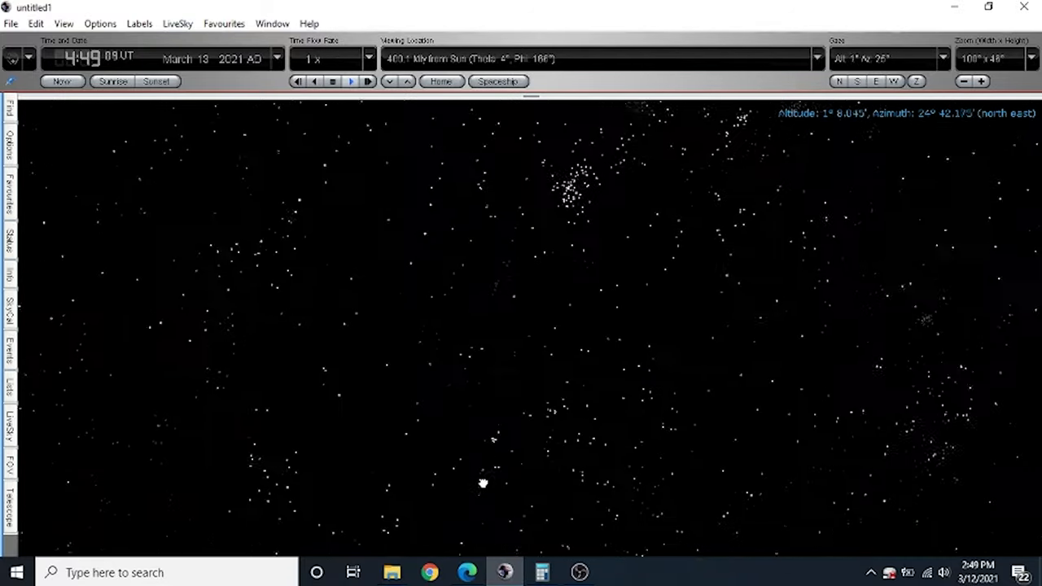
pyautogui.moveTo(488, 480); pyautogui.dragTo(694, 366)
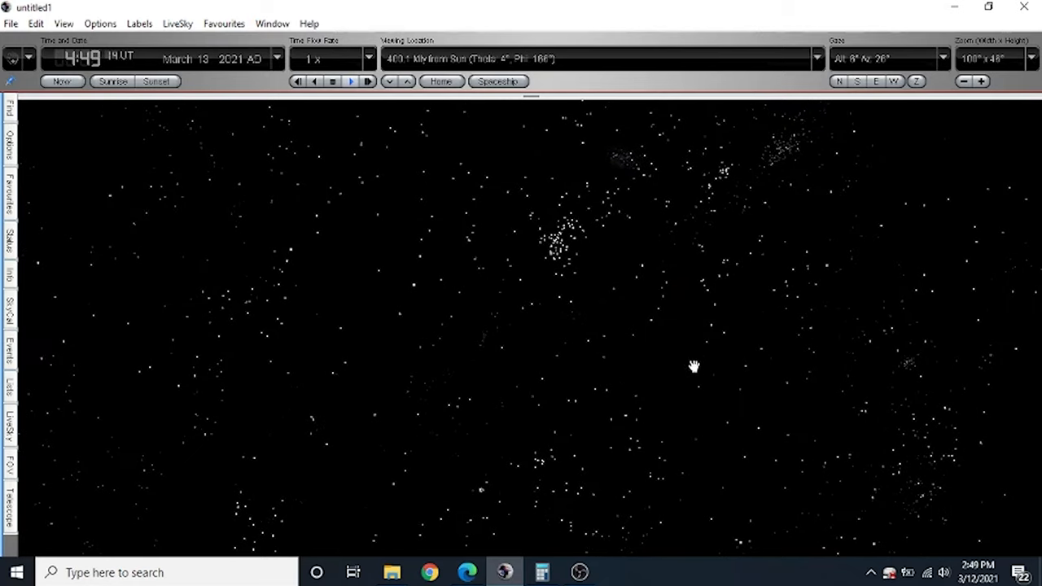
pyautogui.moveTo(693, 366); pyautogui.dragTo(614, 338)
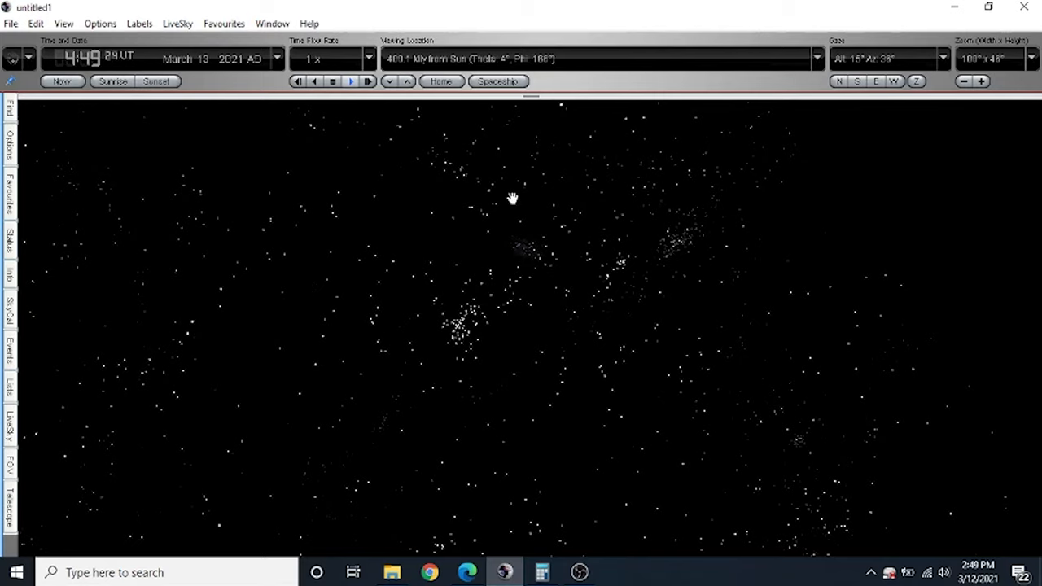
pyautogui.moveTo(217, 268)
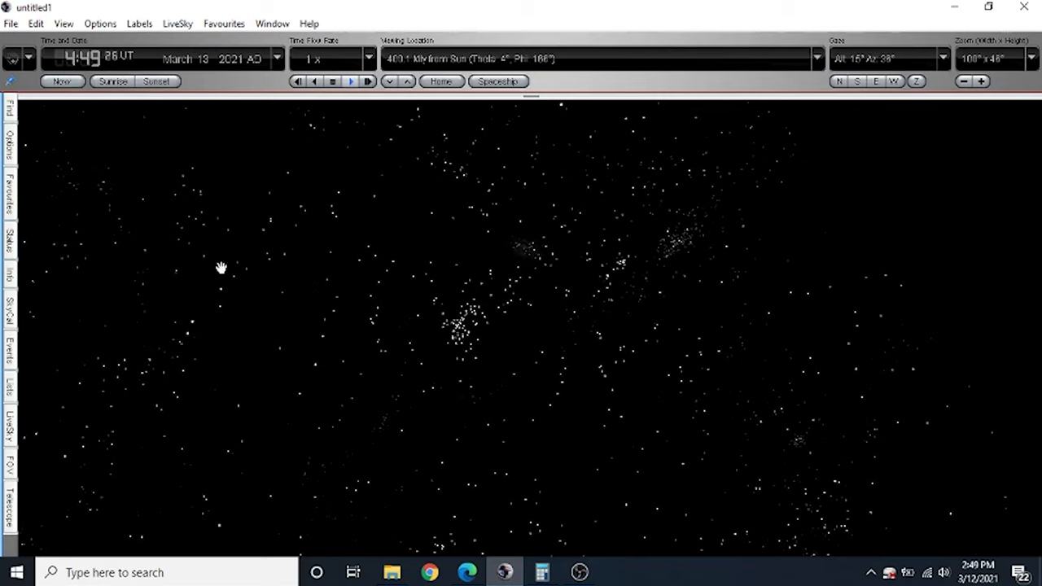
pyautogui.moveTo(653, 367)
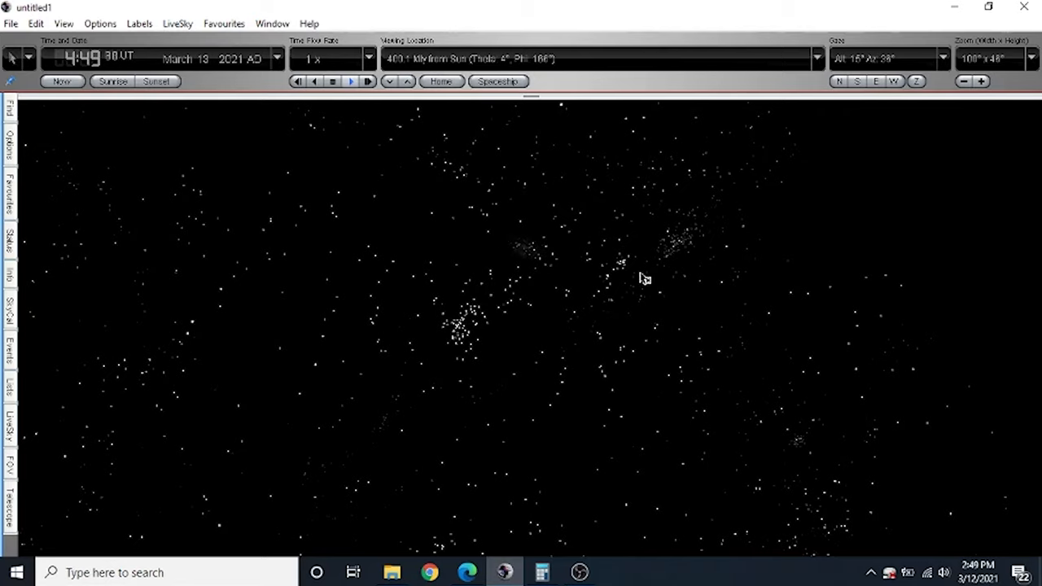
pyautogui.moveTo(483, 338)
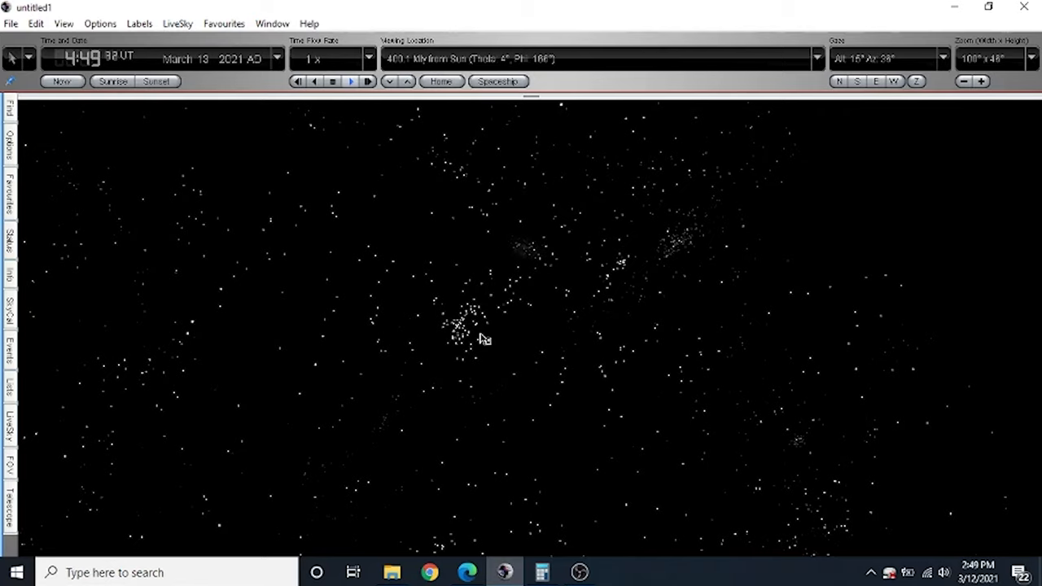